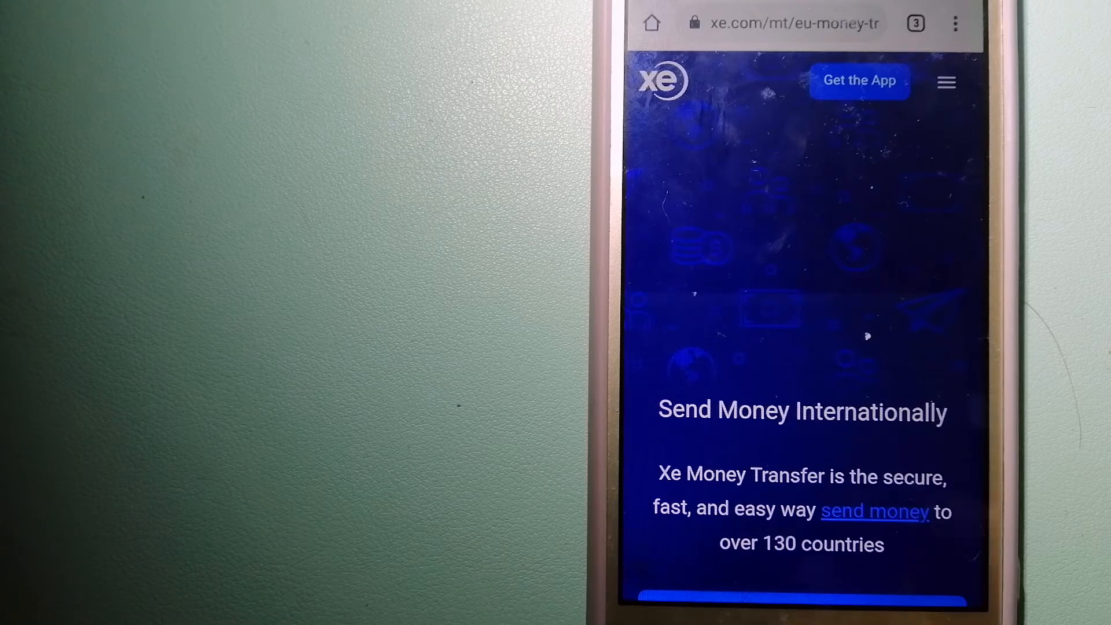
Show the Wise, Xe and CurrencyFair tabs as cards in the tab switcher.
click(915, 22)
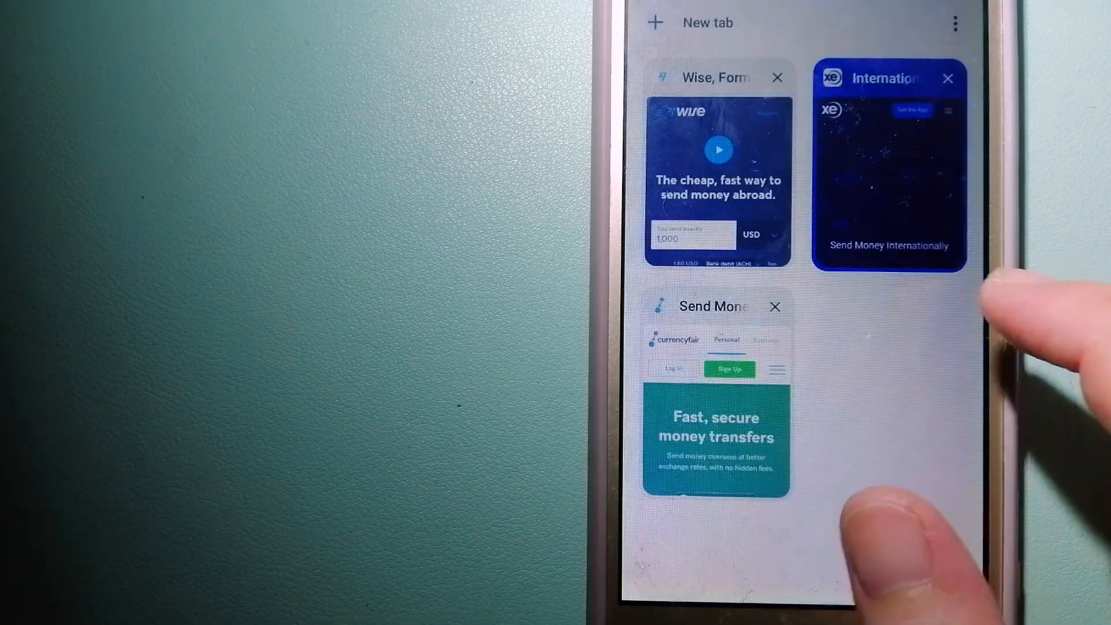